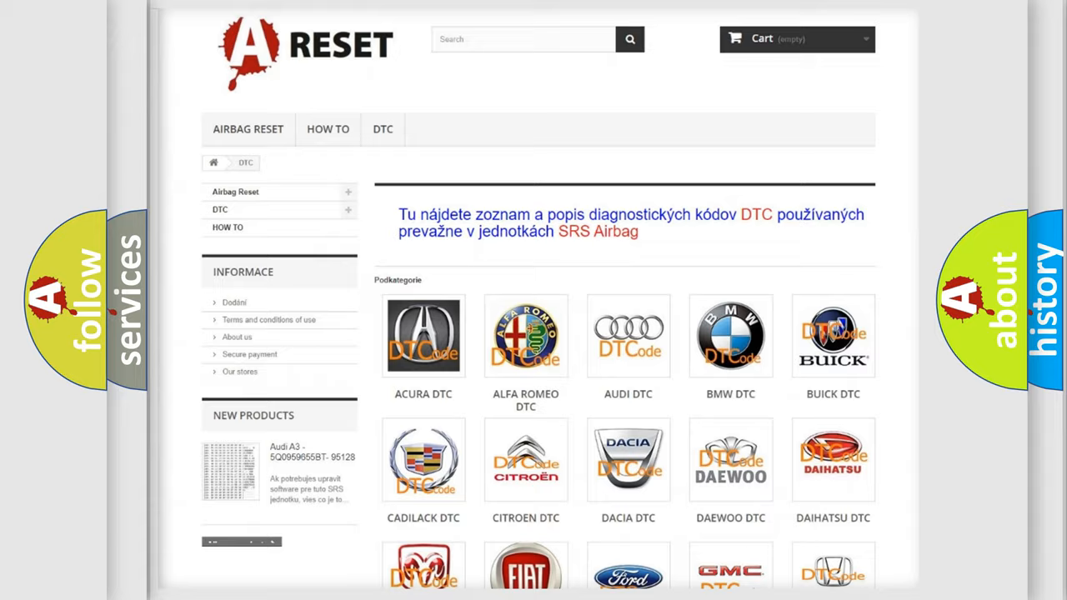
Open the Dodge DTC tile and scroll its trouble-code list down to the footer
scroll("down", 3)
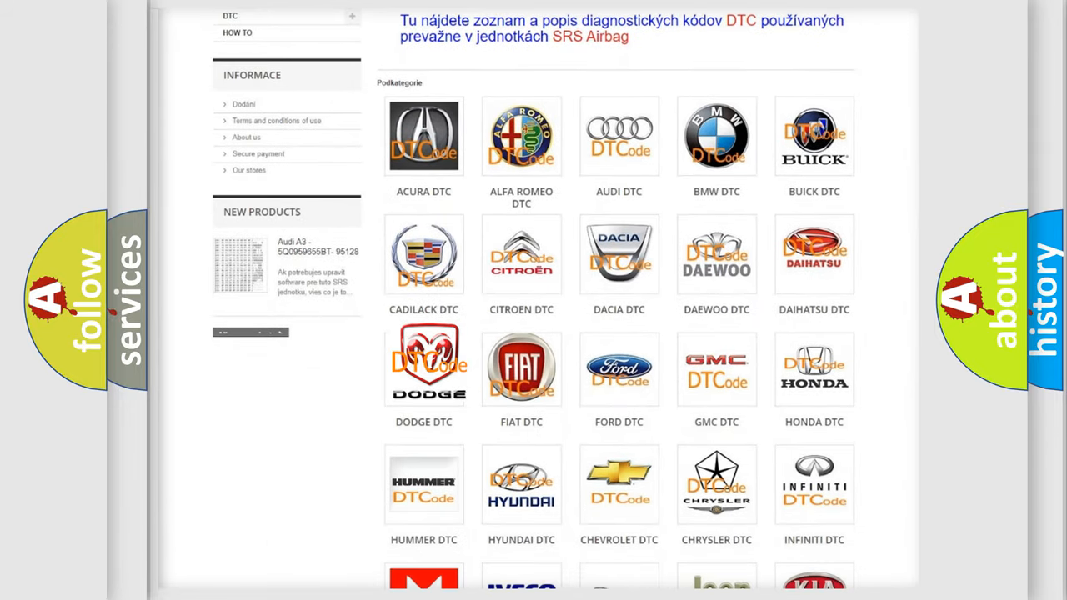
left_click(424, 367)
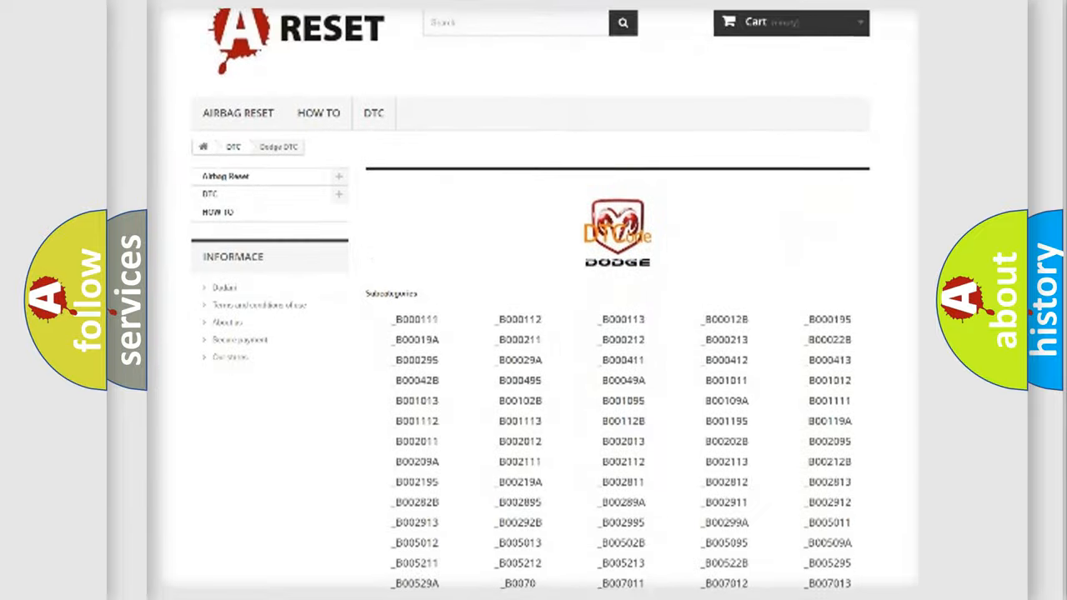
scroll("down", 3)
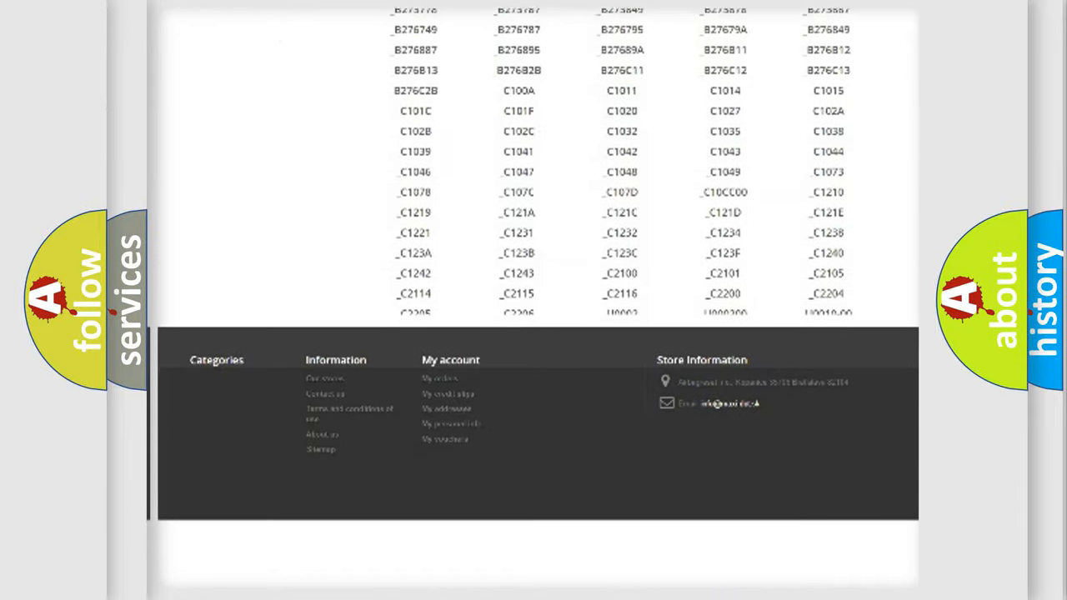